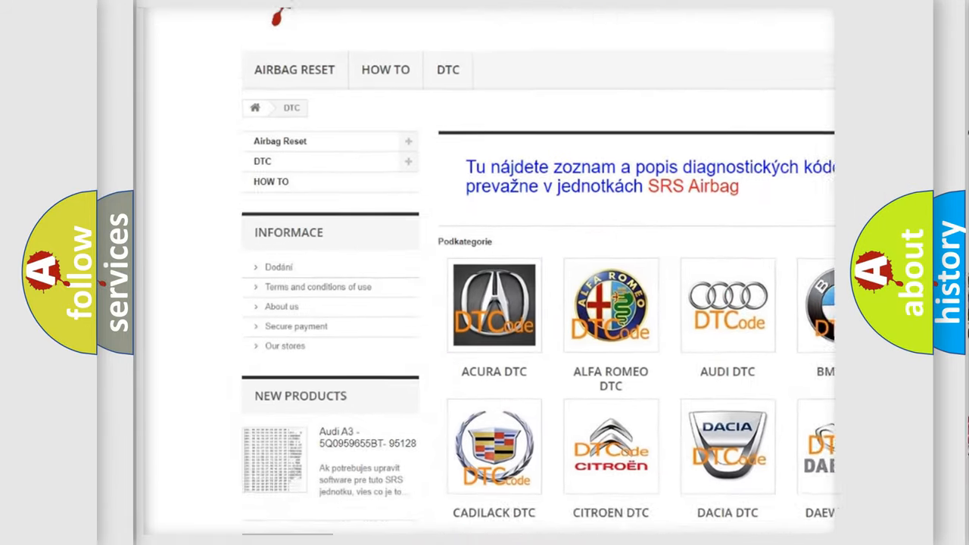
pyautogui.scroll(-3)
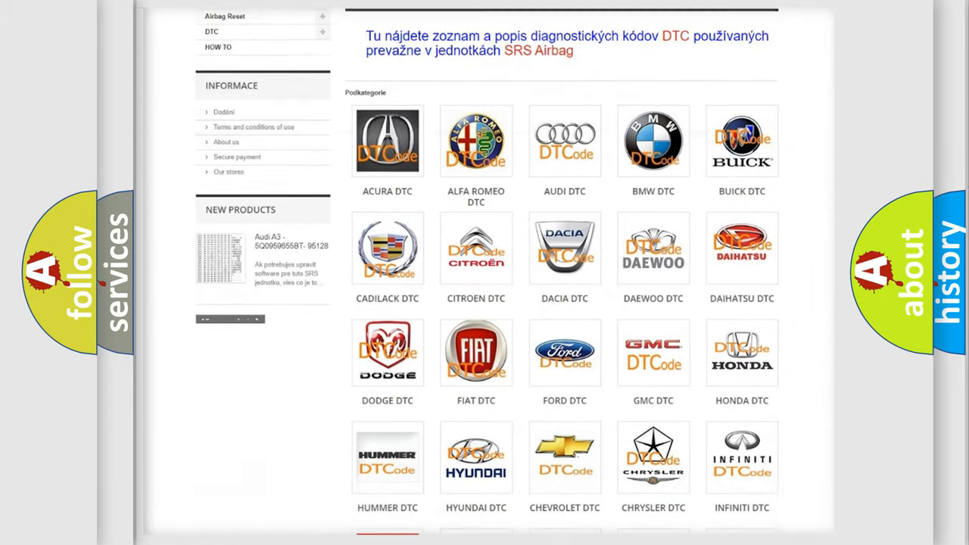
pyautogui.scroll(-3)
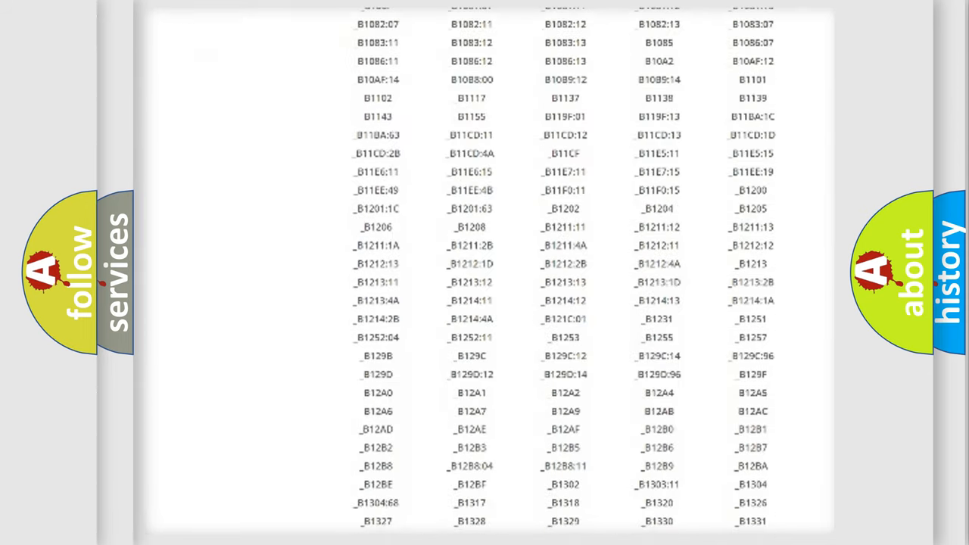
pyautogui.scroll(-3)
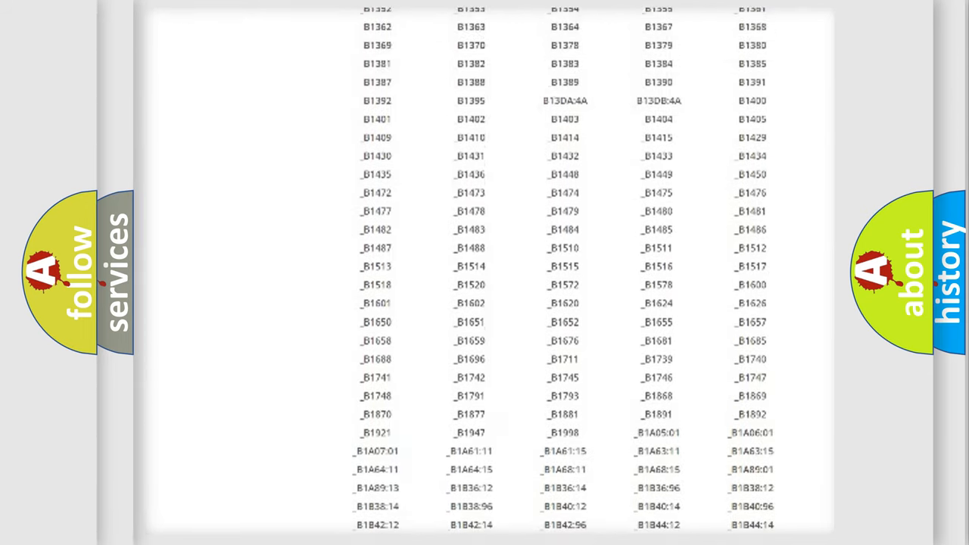
pyautogui.scroll(3)
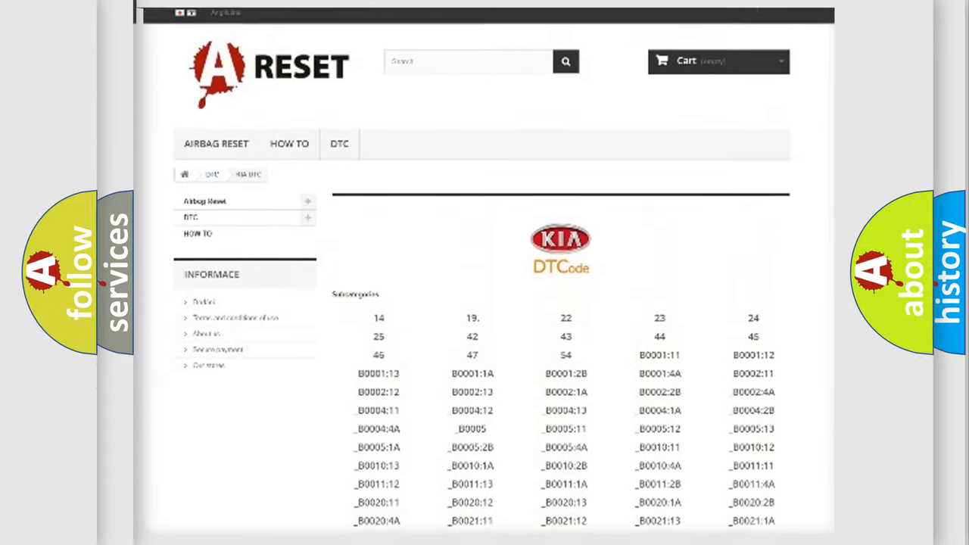